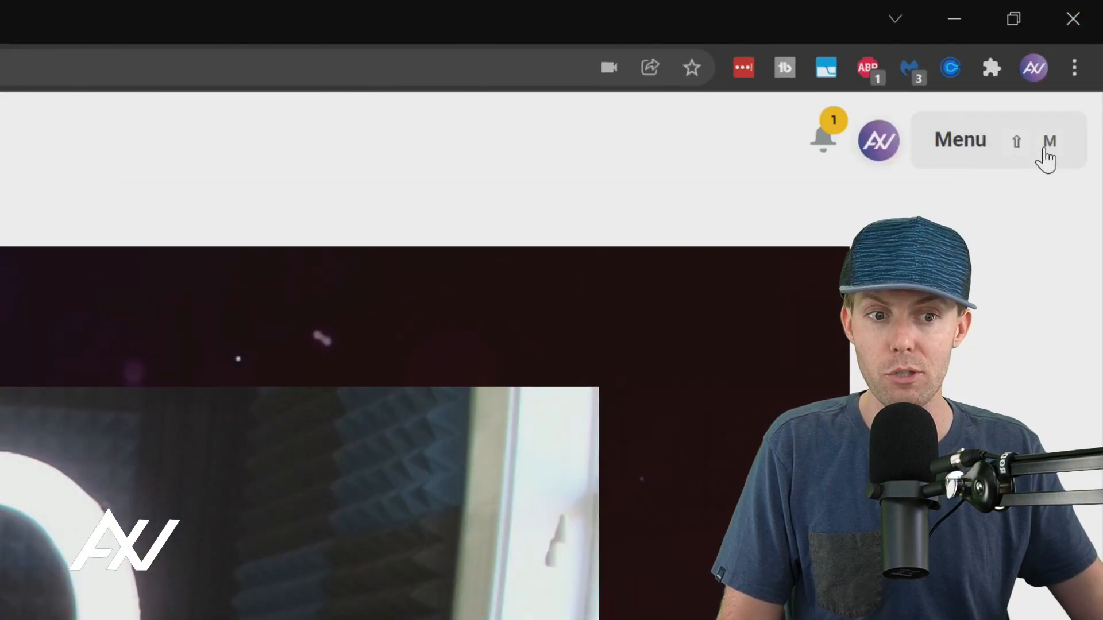
# Open the Design section from the studio menu and browse the available themes.
pyautogui.click(982, 140)
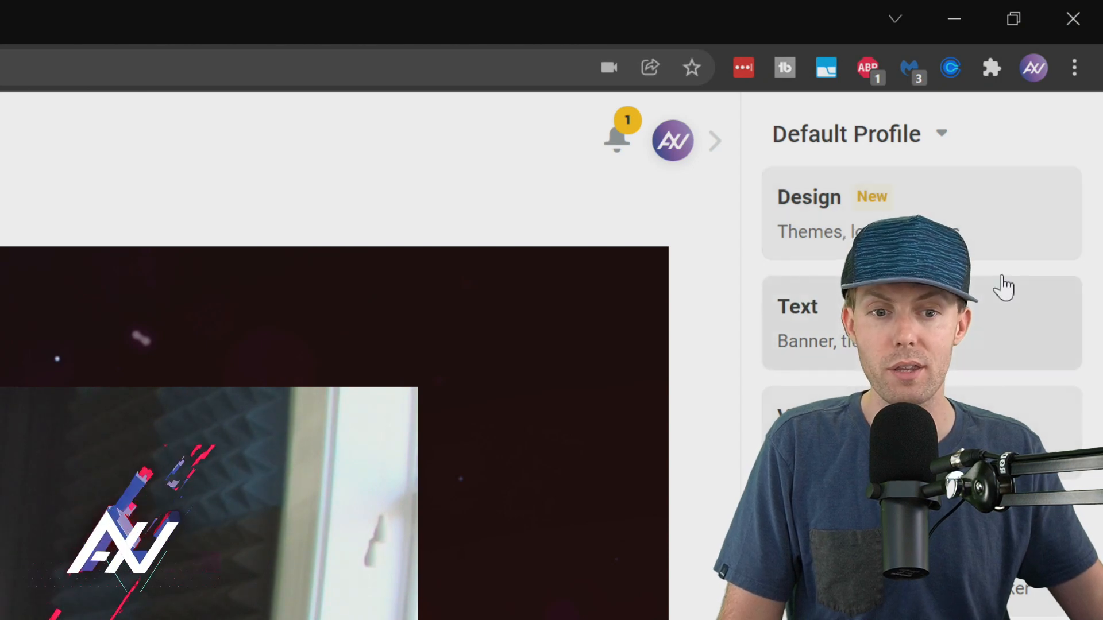
pyautogui.click(809, 214)
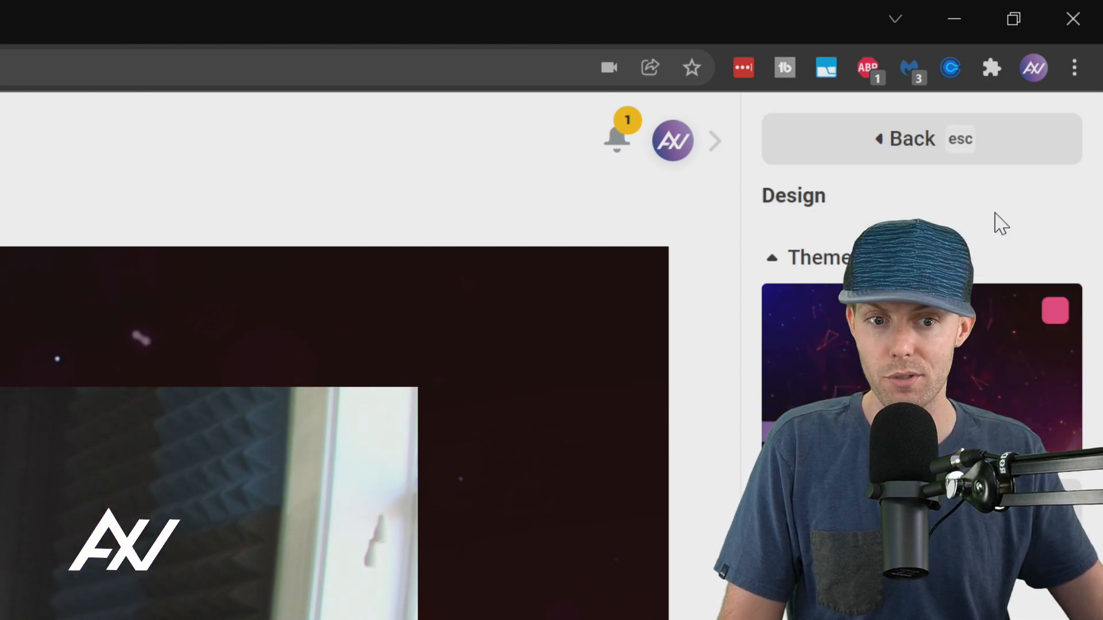
pyautogui.scroll(-3)
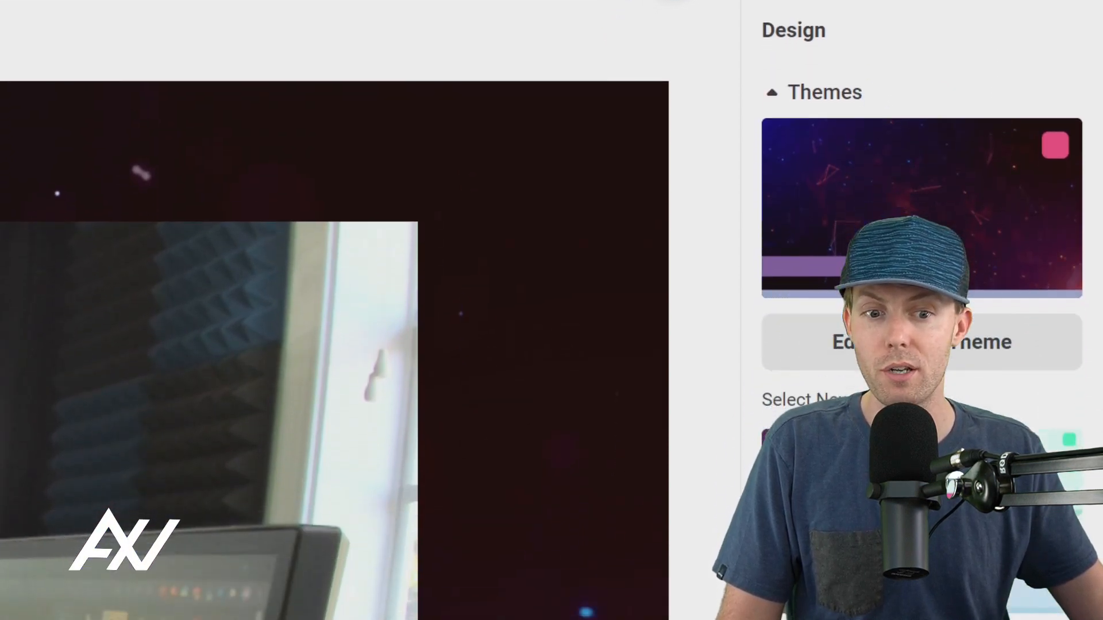
pyautogui.scroll(-3)
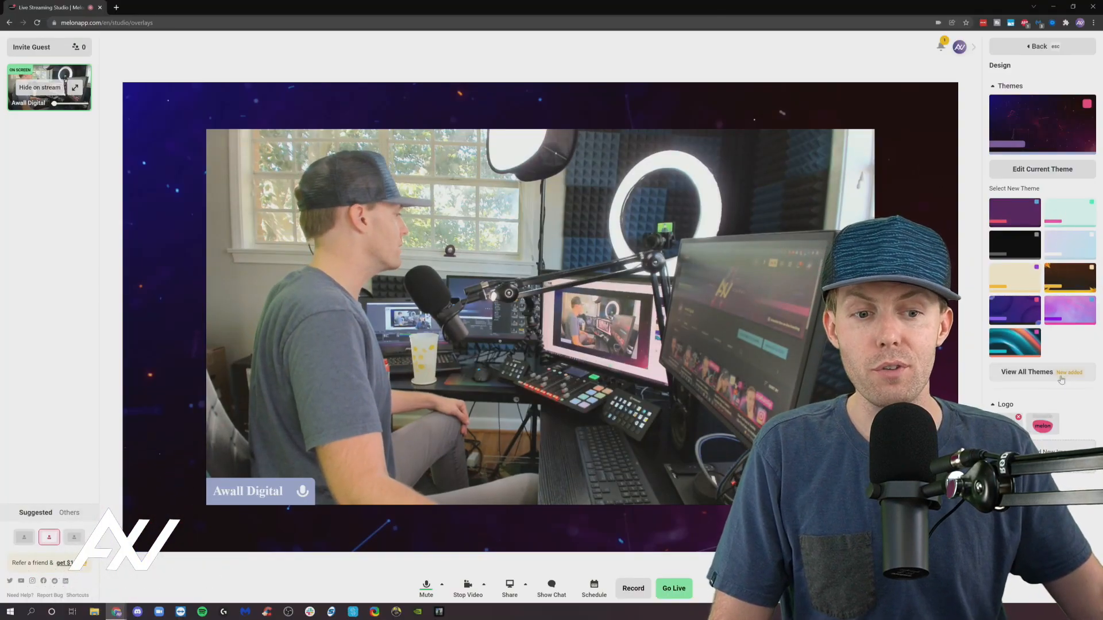
pyautogui.click(1027, 372)
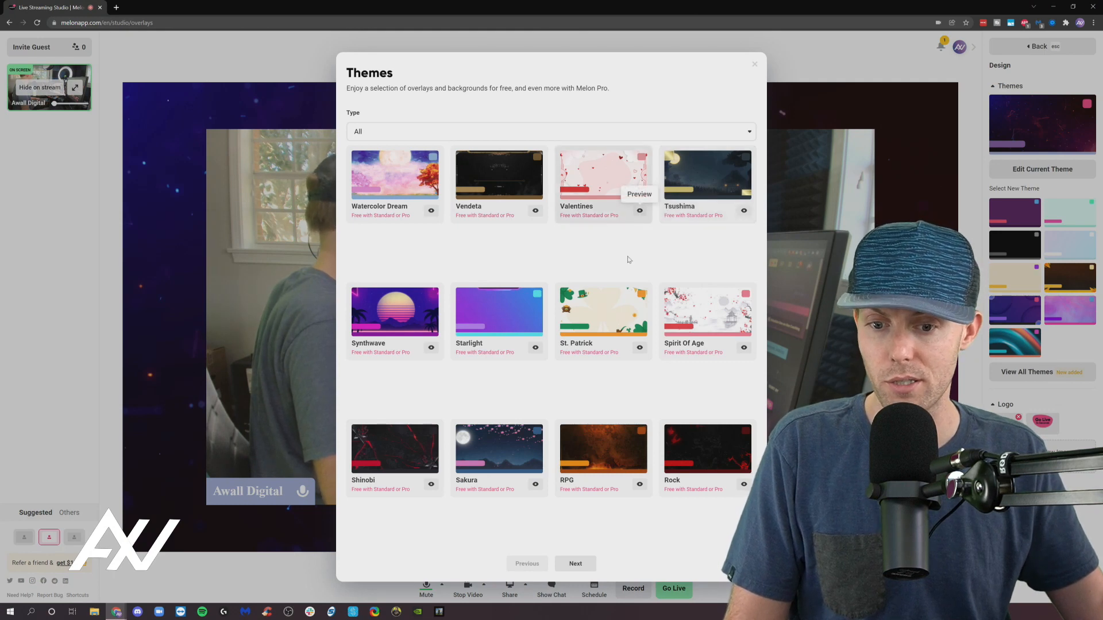
pyautogui.click(574, 562)
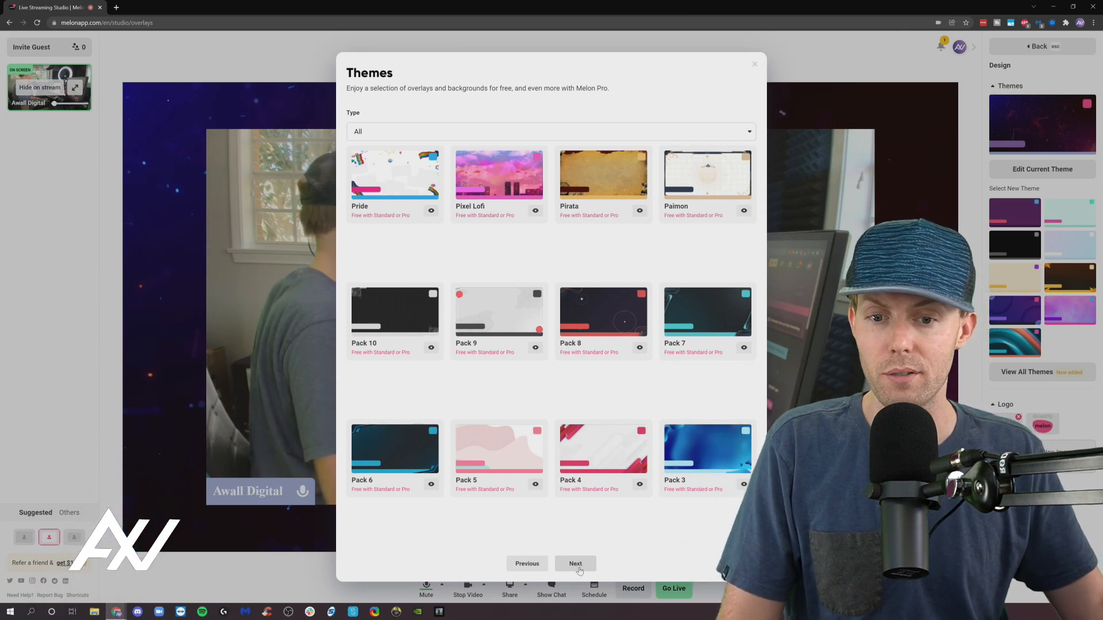
pyautogui.click(576, 563)
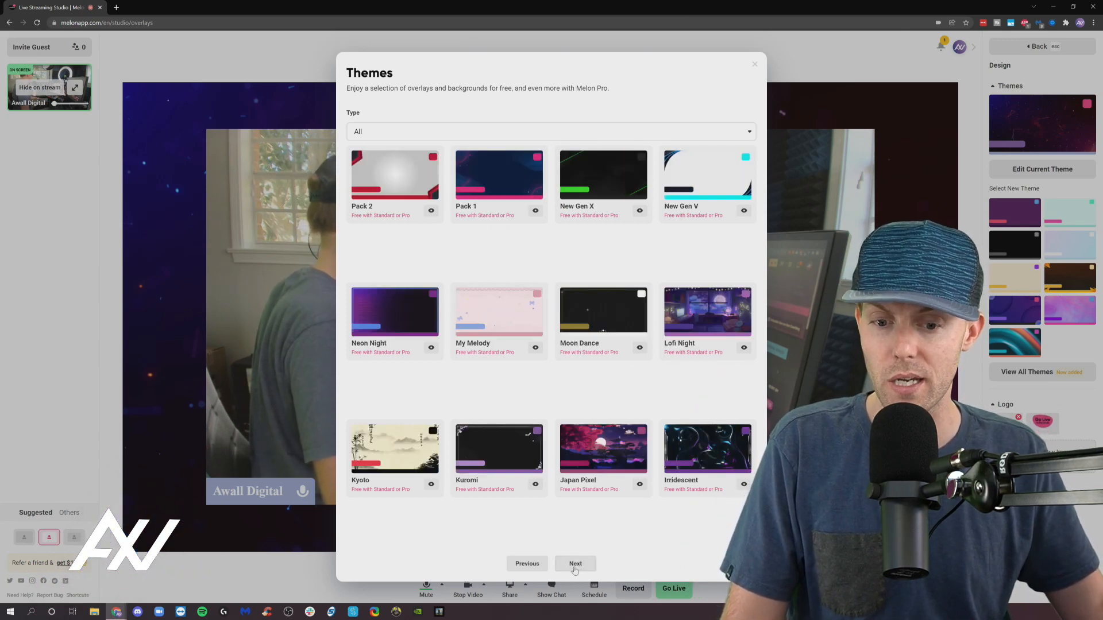
pyautogui.click(575, 563)
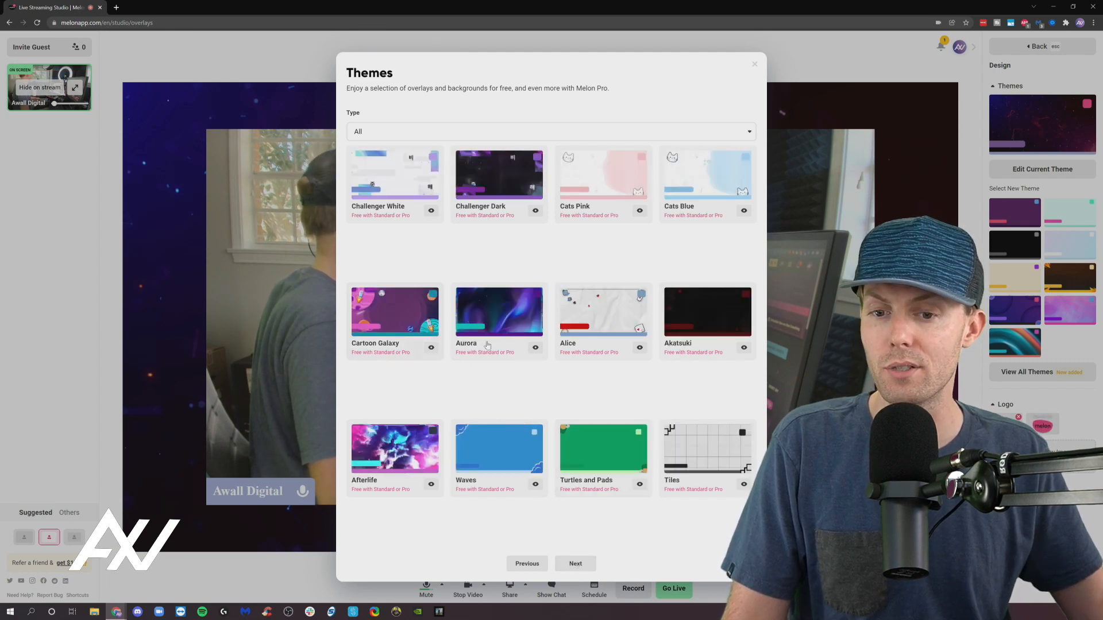
pyautogui.click(574, 563)
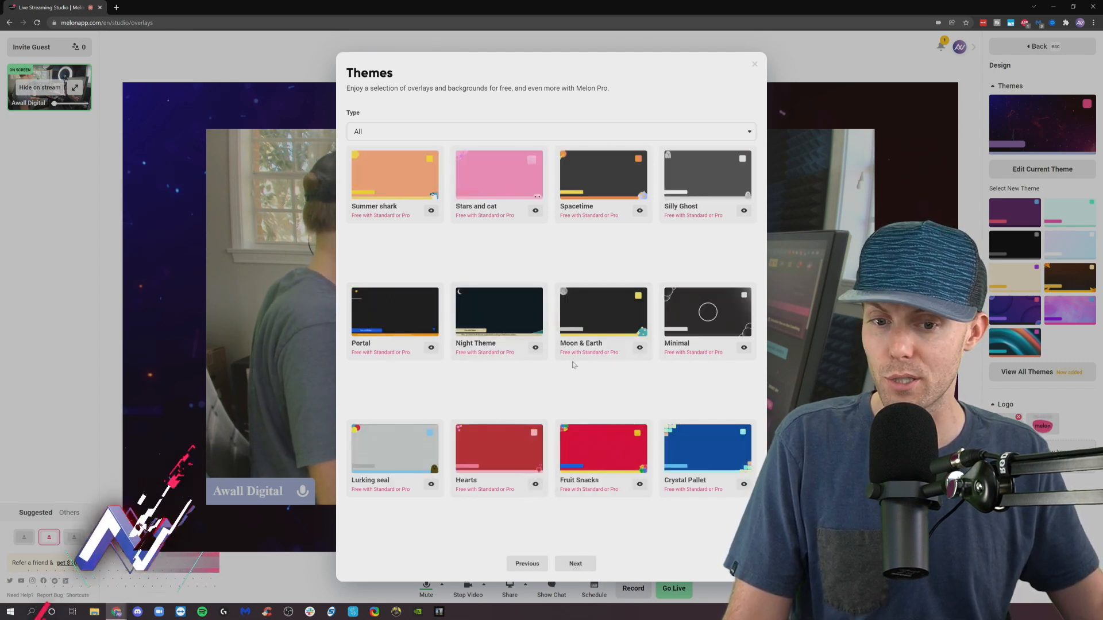
pyautogui.click(575, 563)
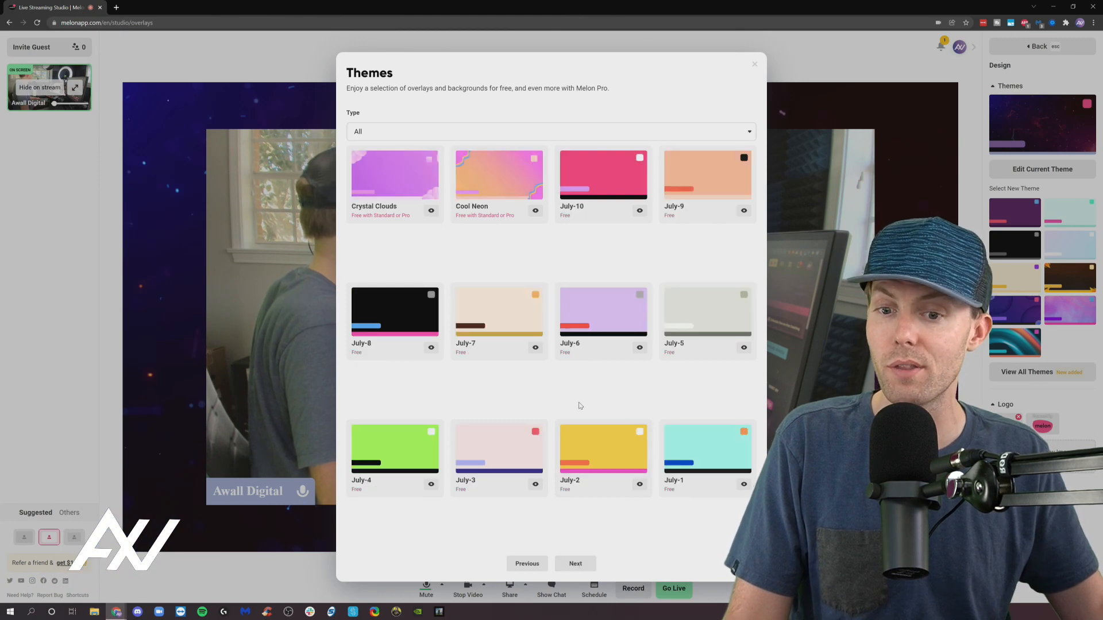
pyautogui.click(574, 563)
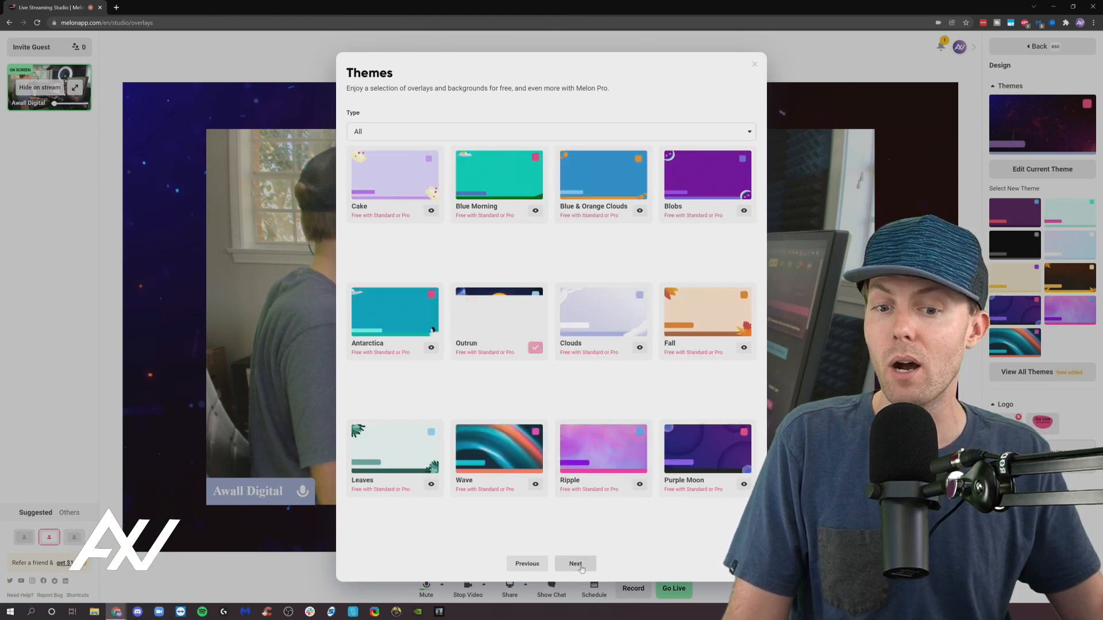
pyautogui.click(576, 563)
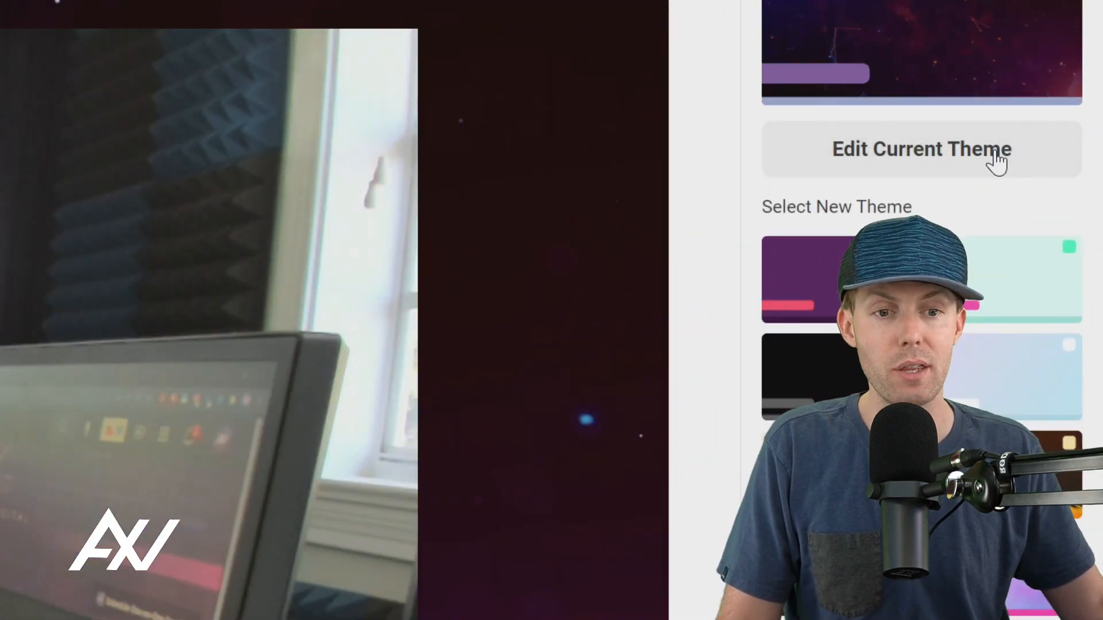
# Edit the current theme, previewing Casual, Rounded and Boxy styles before keeping Default.
pyautogui.click(921, 148)
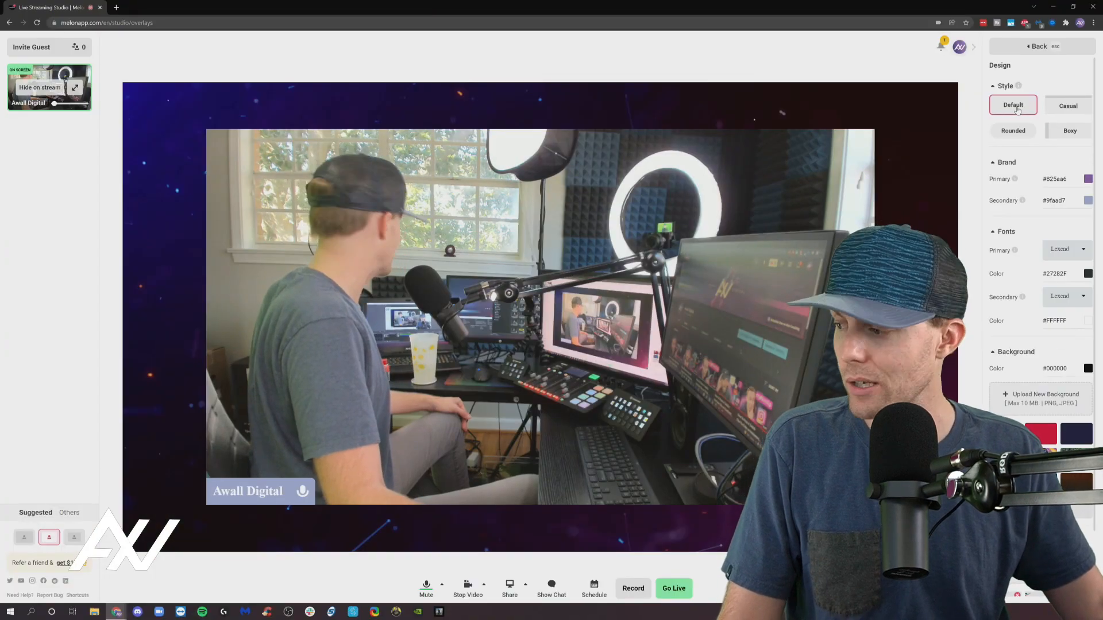
pyautogui.click(1067, 104)
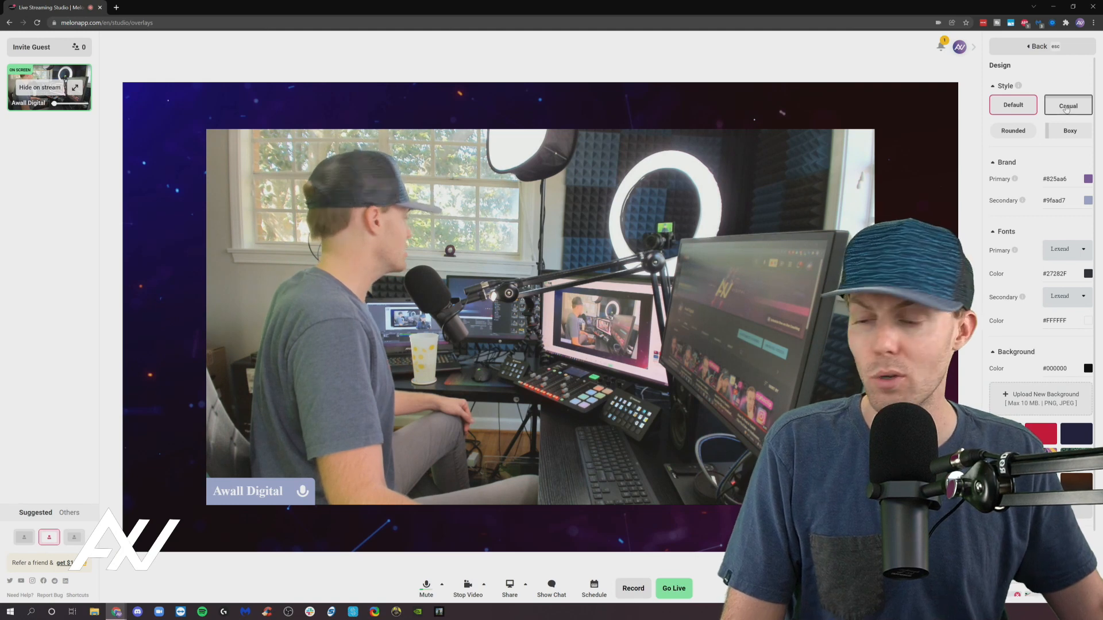
pyautogui.click(1068, 104)
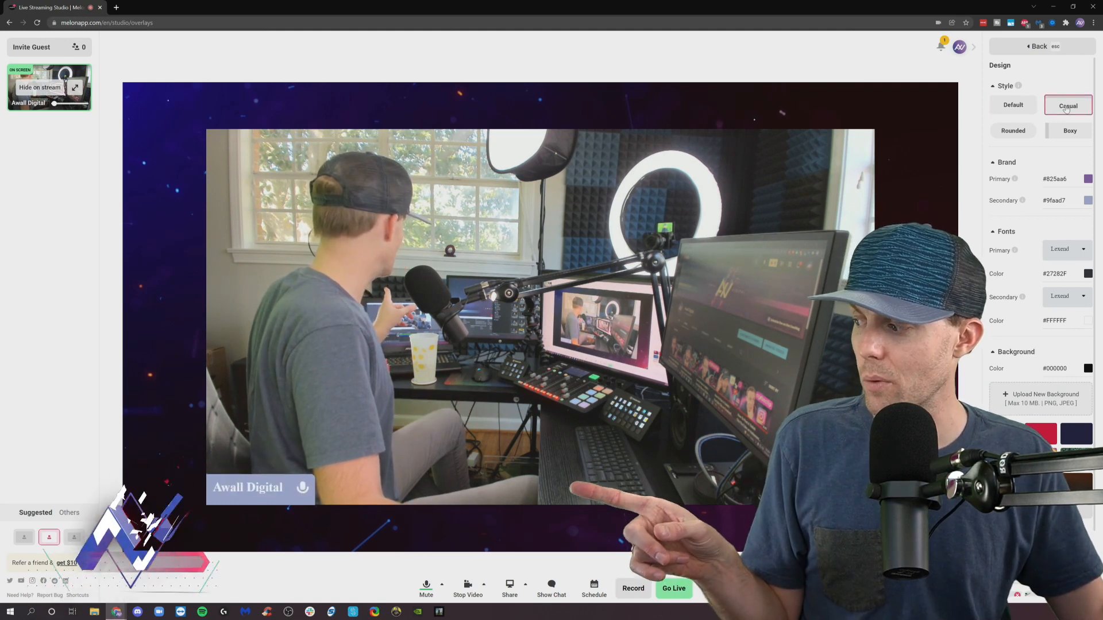
pyautogui.click(1013, 130)
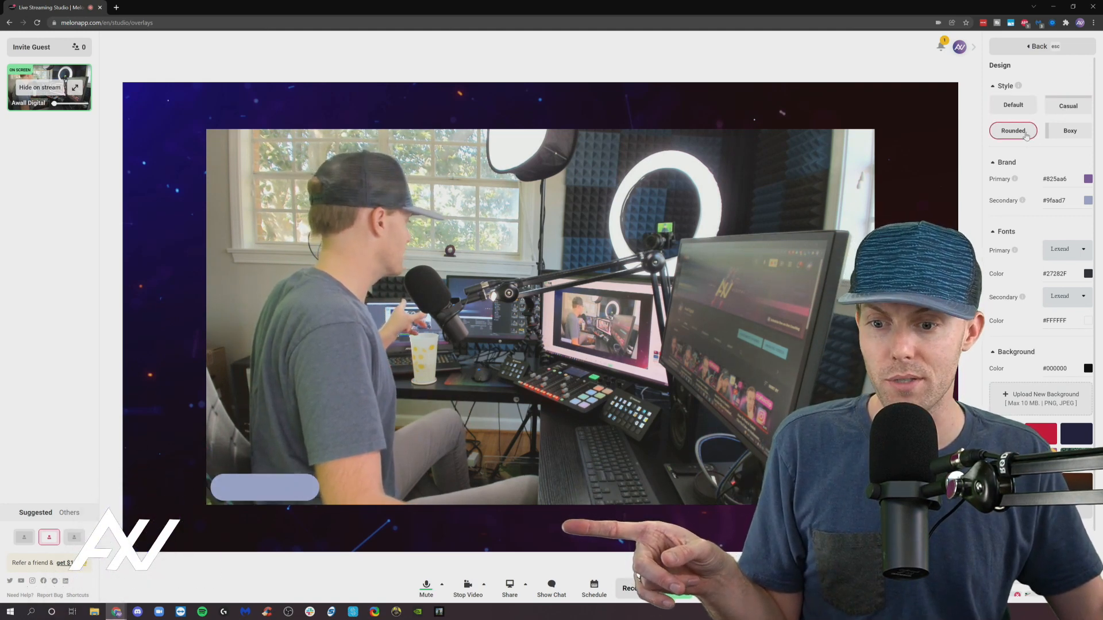
pyautogui.click(1069, 130)
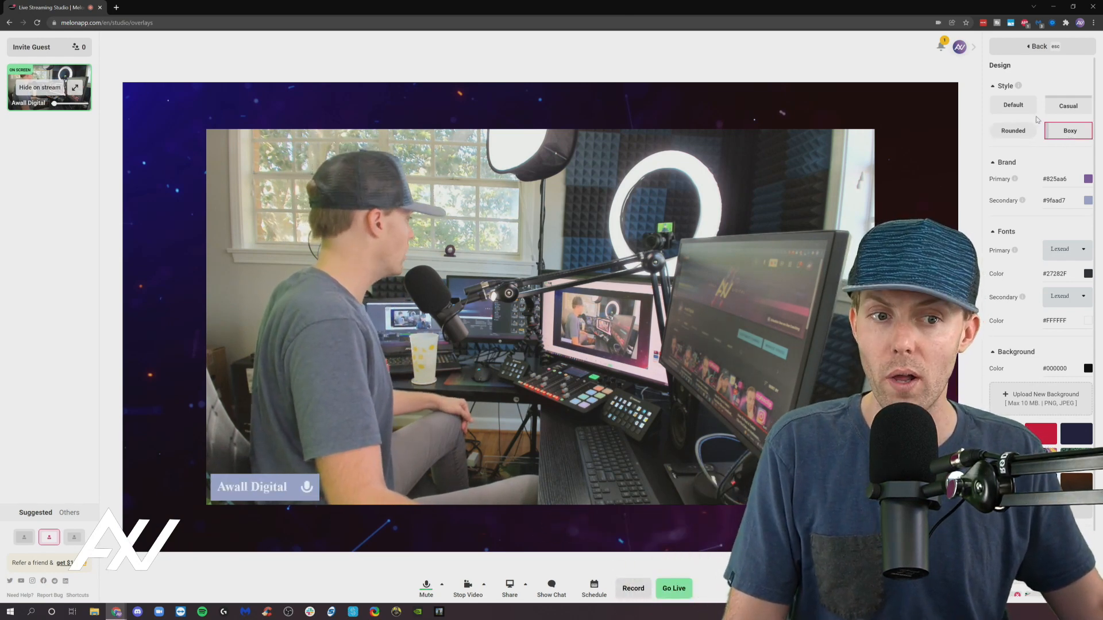
pyautogui.click(1013, 104)
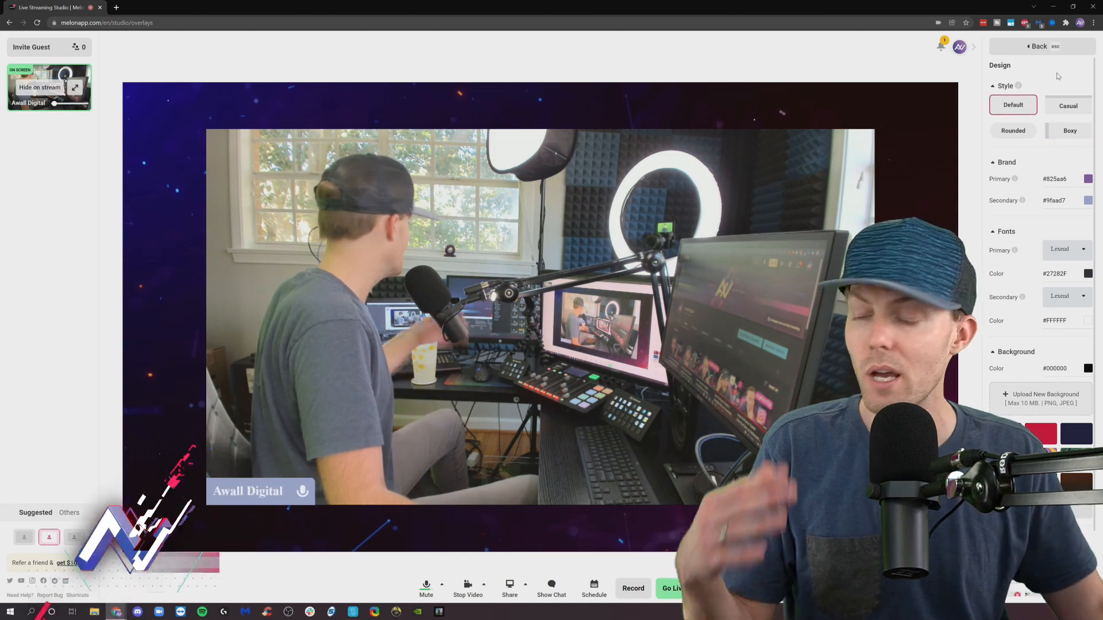
pyautogui.scroll(-3)
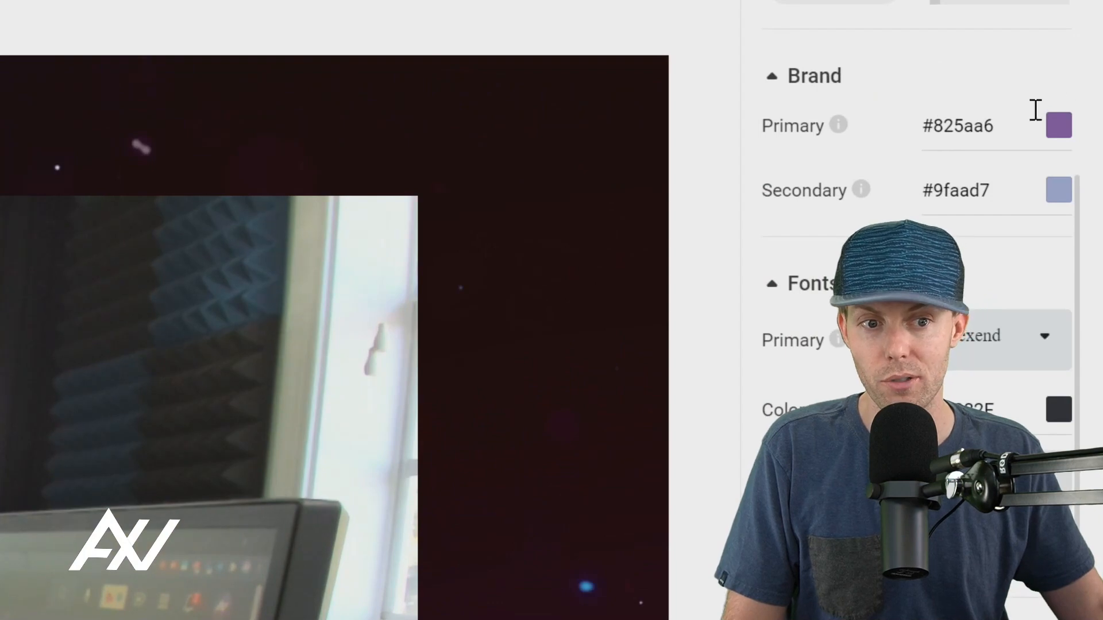
pyautogui.moveTo(1009, 139)
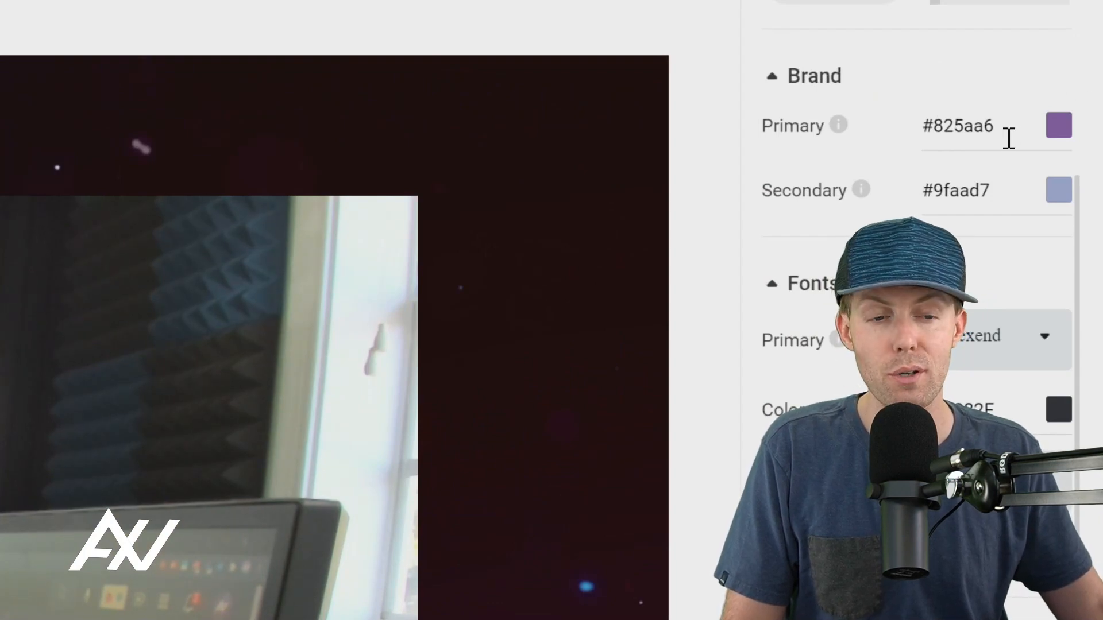
# Begin editing the Brand Primary hex colour field of the theme.
pyautogui.click(1059, 124)
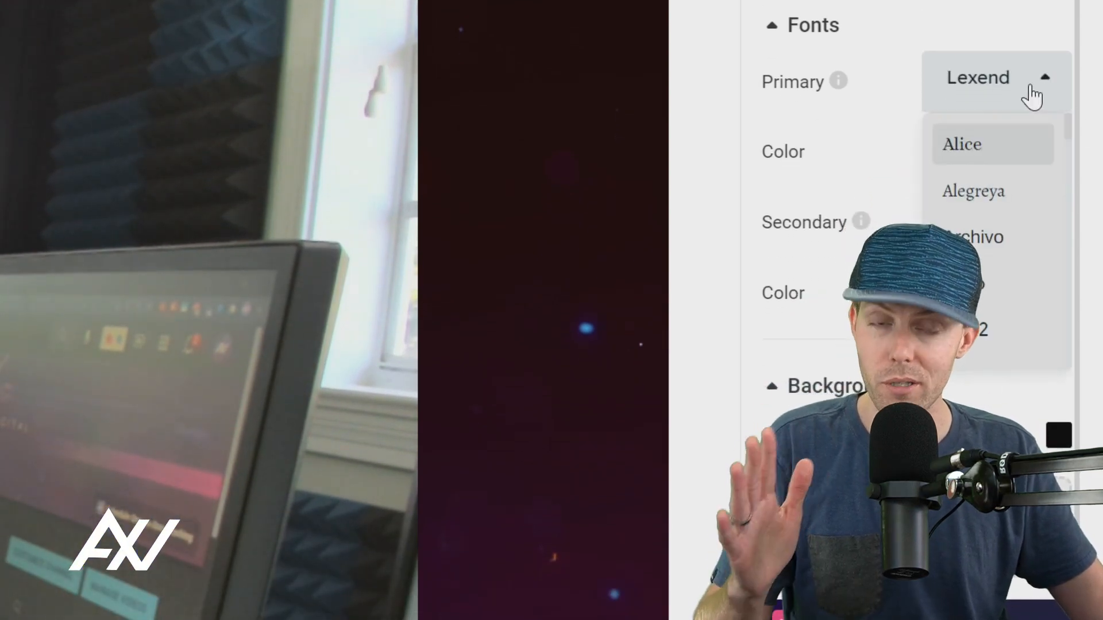
# Scroll through the primary font list, keeping Lexend selected.
pyautogui.scroll(-3)
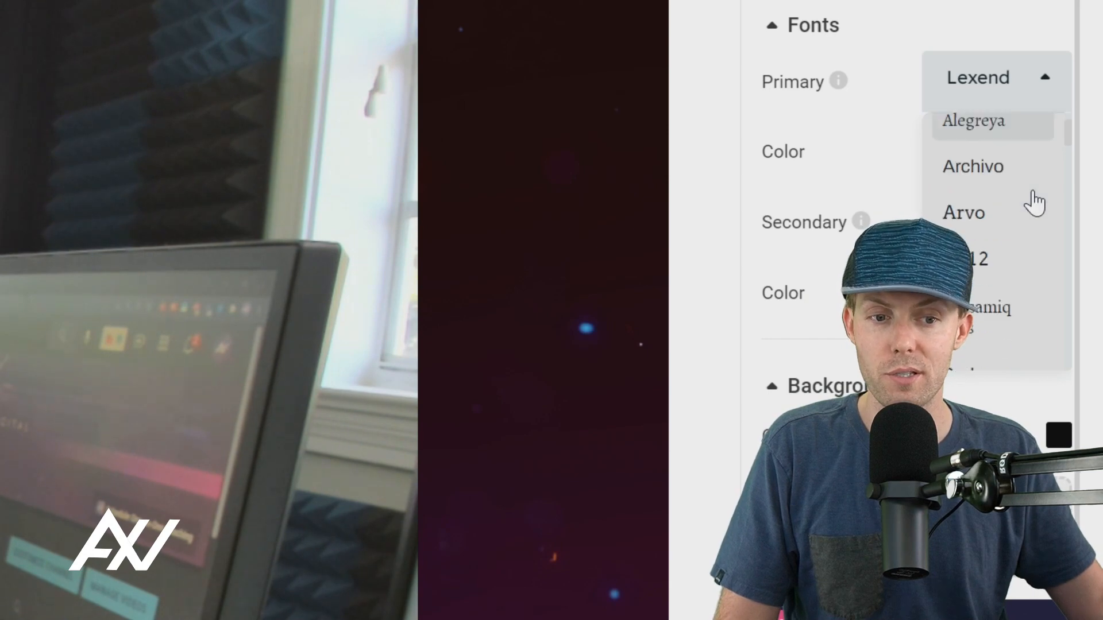
pyautogui.scroll(-3)
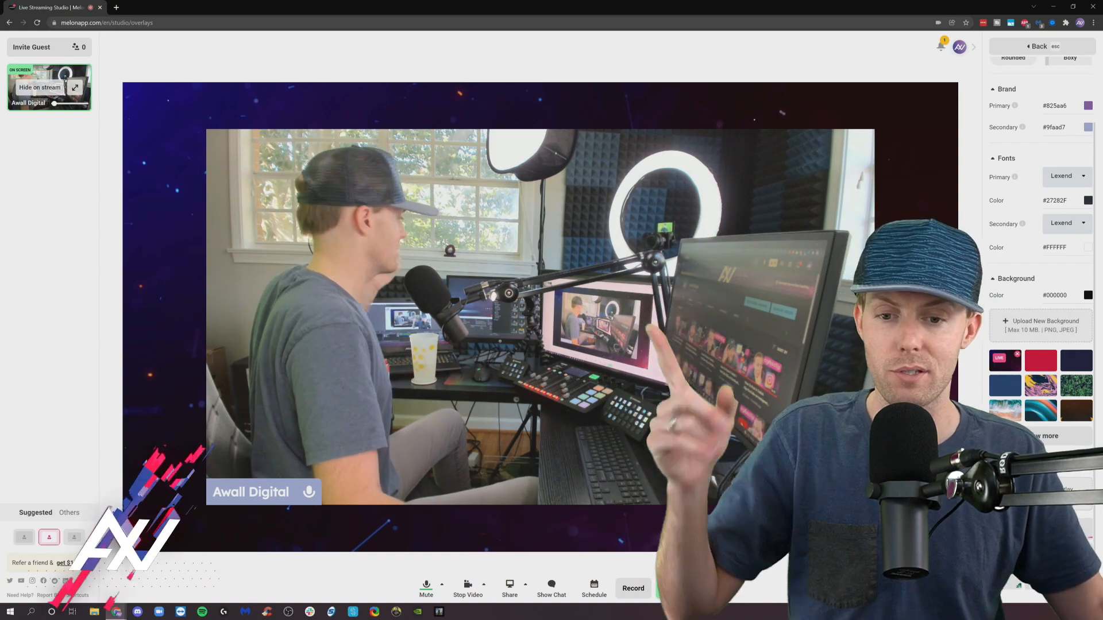
# Hide the camera from the stage and preview several backgrounds, returning to the starry purple one.
pyautogui.click(41, 87)
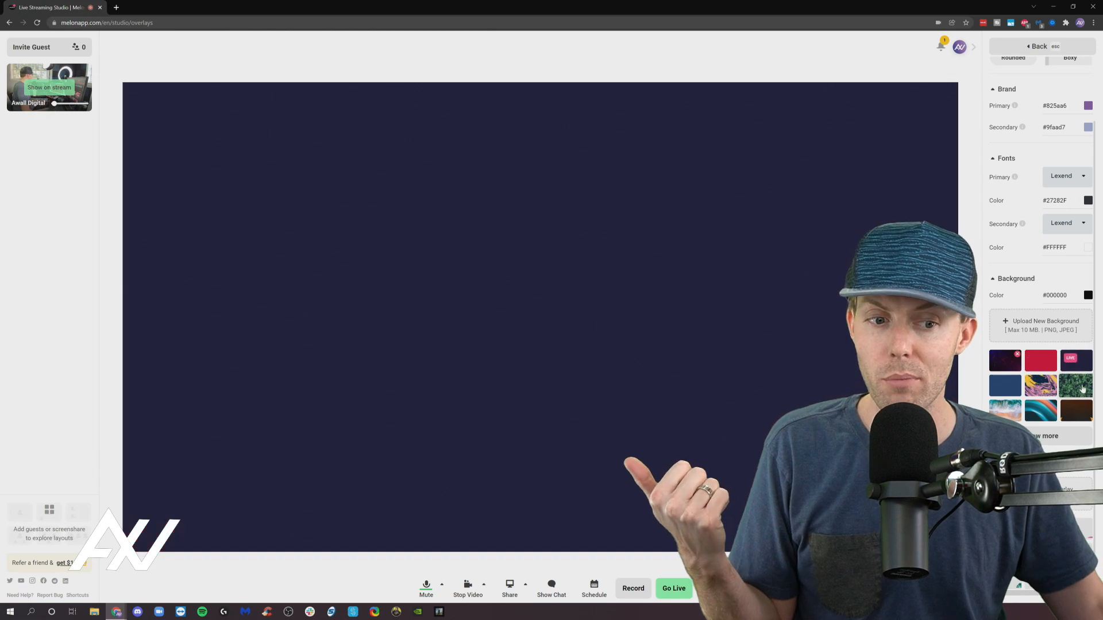
pyautogui.click(1041, 386)
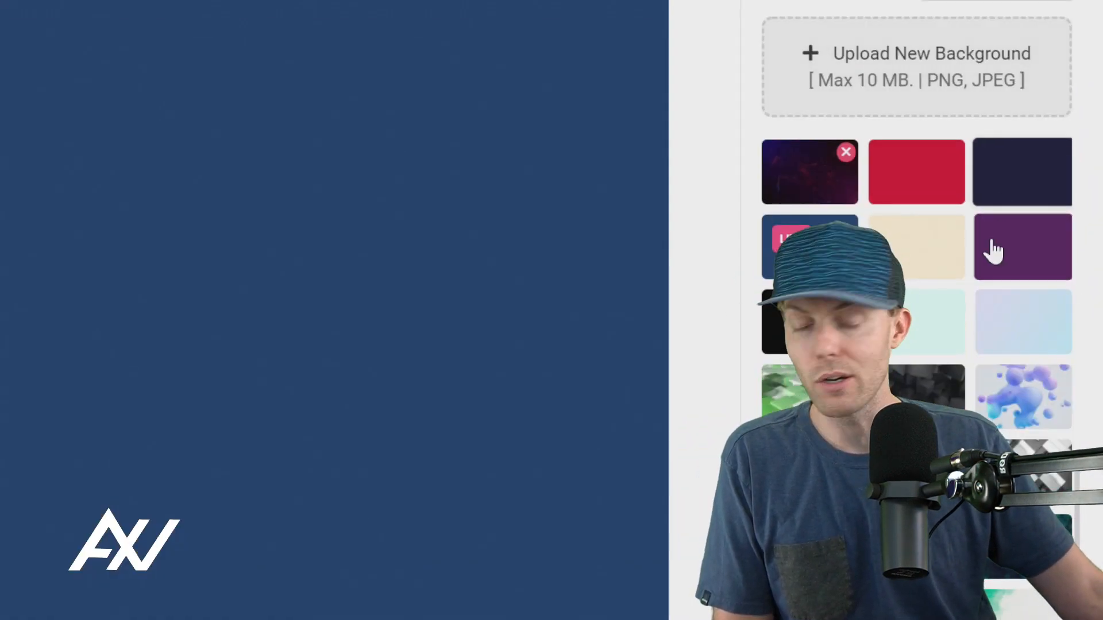
pyautogui.scroll(-3)
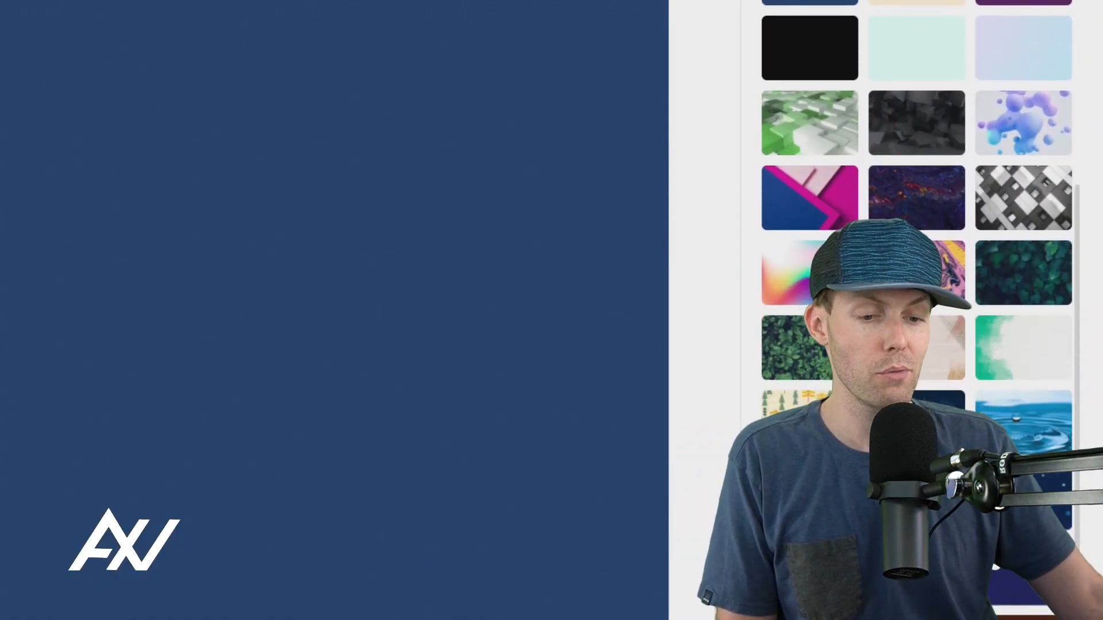
pyautogui.scroll(-3)
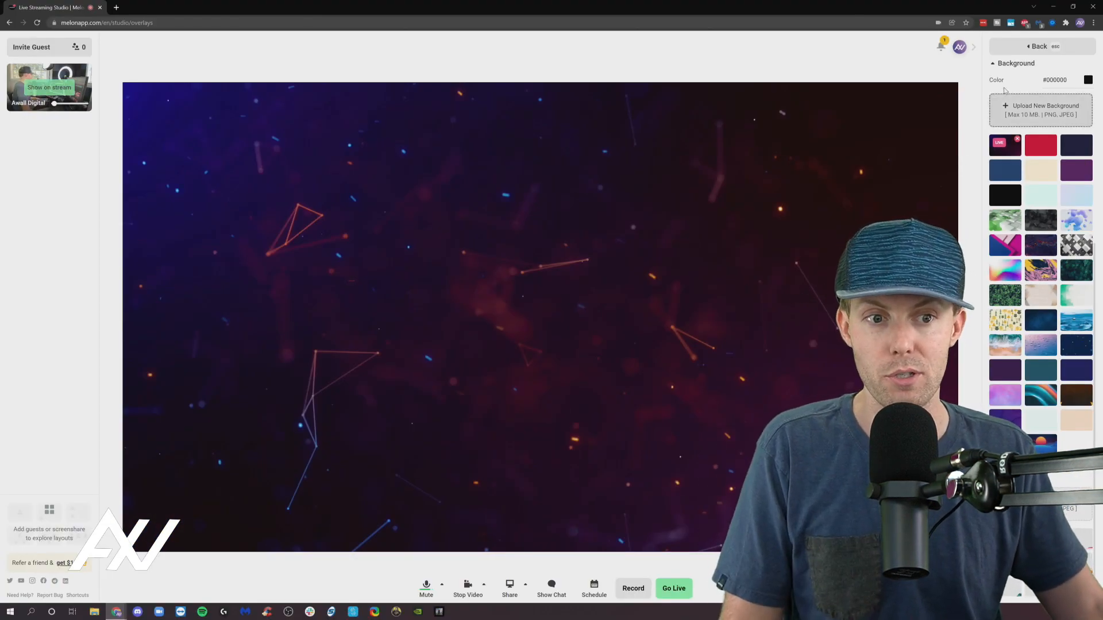
pyautogui.click(1086, 80)
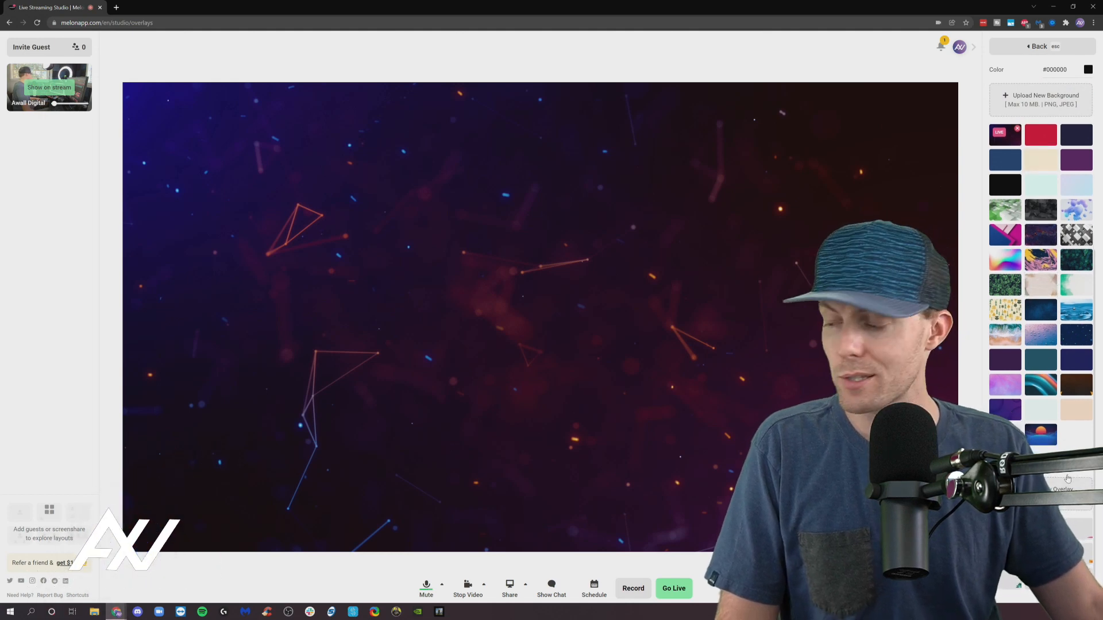
# Upload the purple triangle vlcsnap image from Downloads as a new stage background.
pyautogui.click(1041, 99)
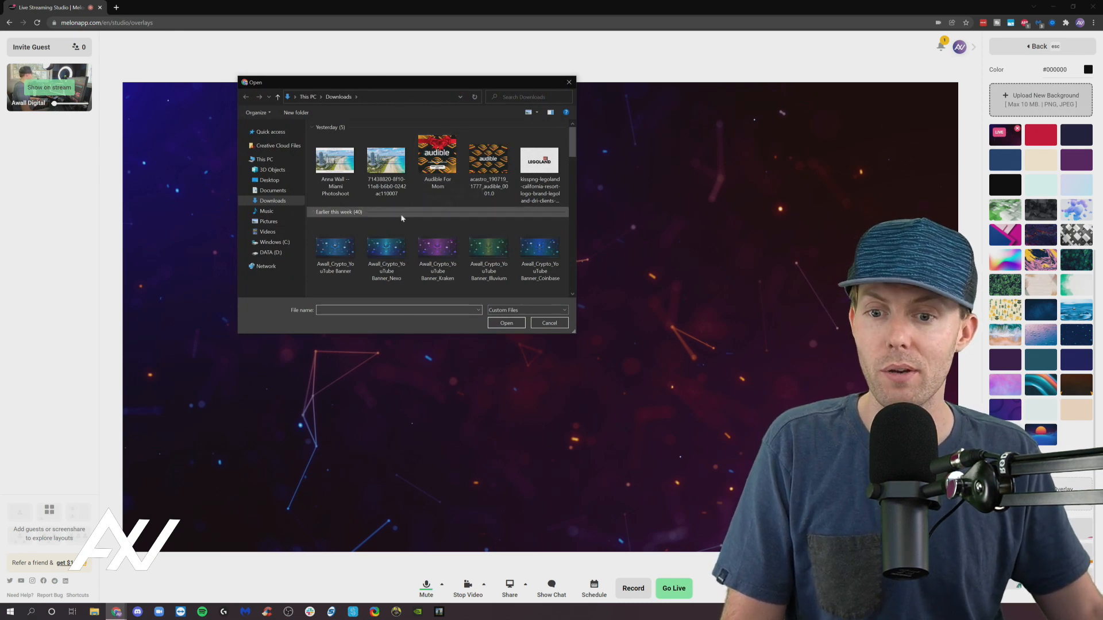
pyautogui.scroll(-3)
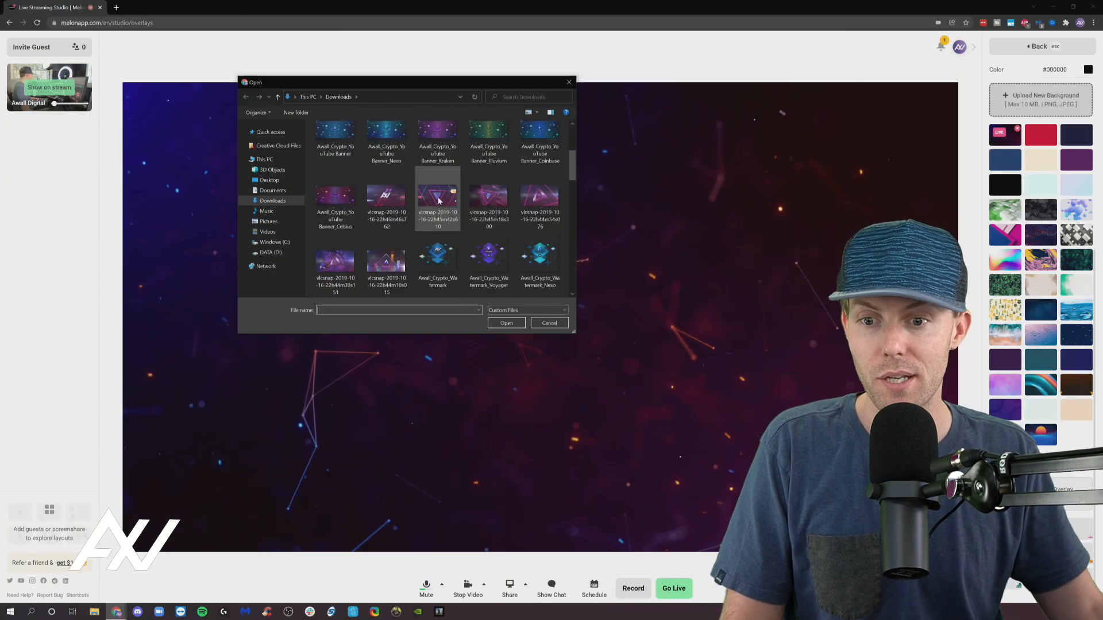
pyautogui.click(386, 262)
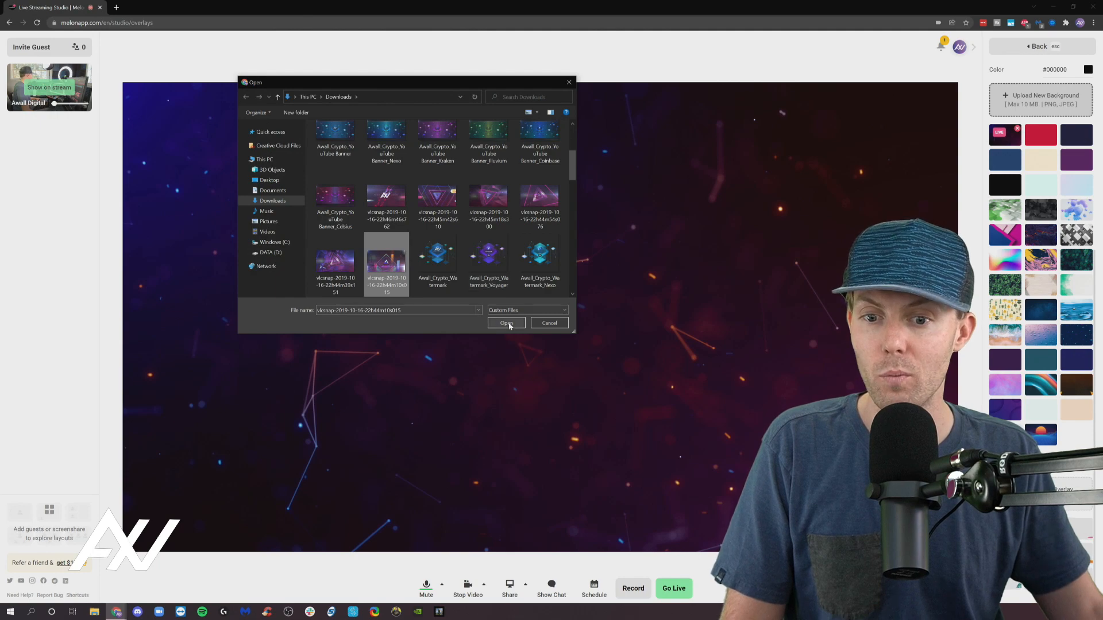
pyautogui.click(506, 323)
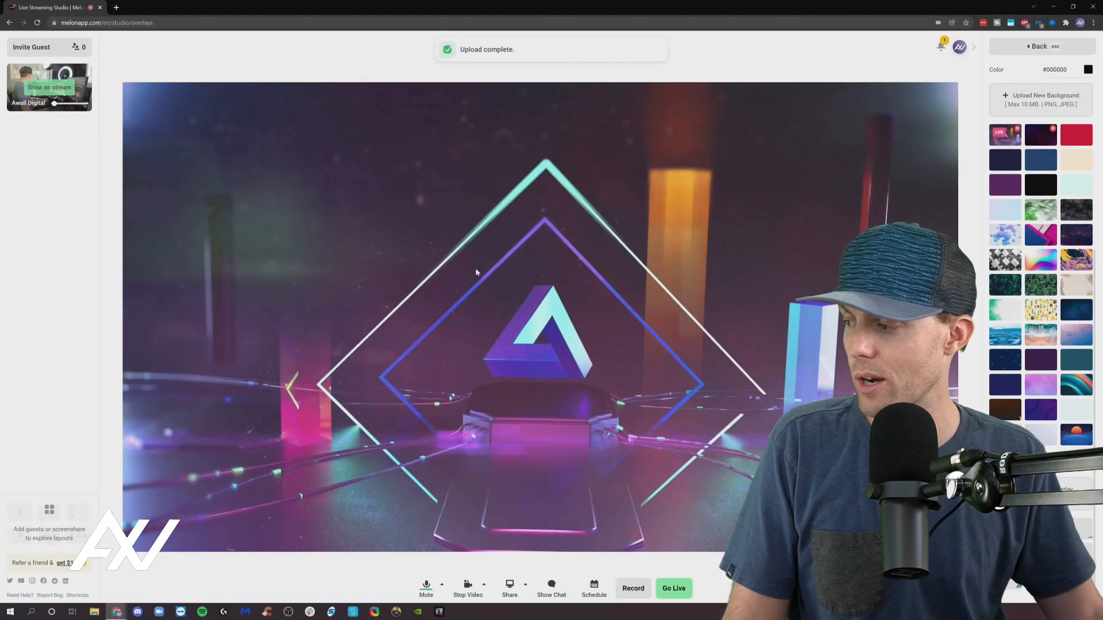
pyautogui.click(45, 87)
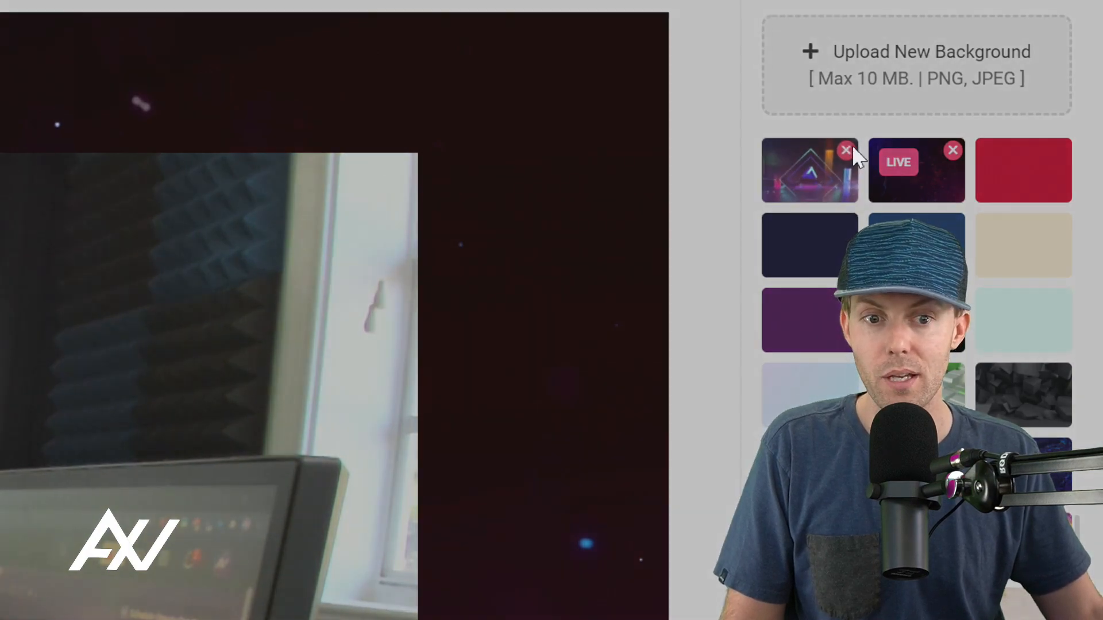
# Delete the uploaded triangle background from the gallery.
pyautogui.click(845, 150)
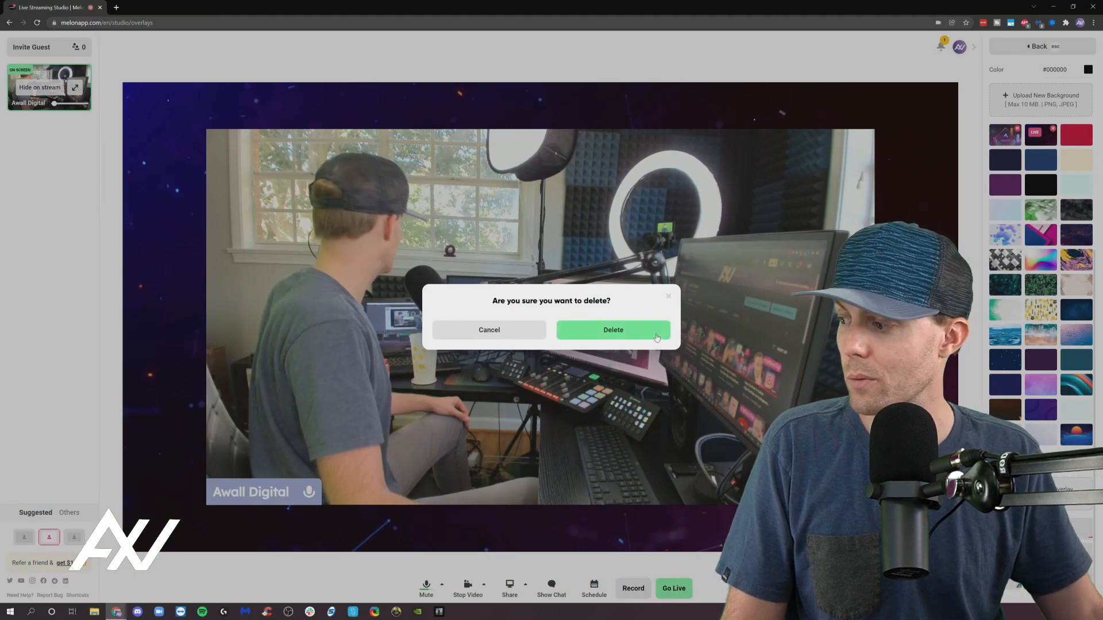
pyautogui.click(613, 330)
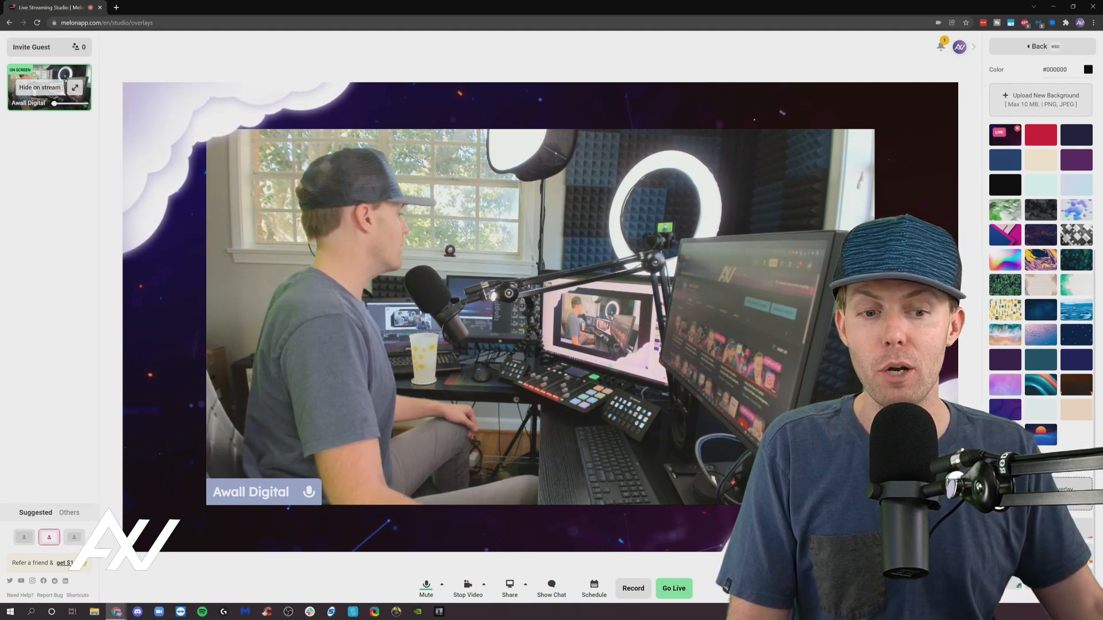
# Start uploading a custom overlay image to replace the cloud border.
pyautogui.click(1041, 99)
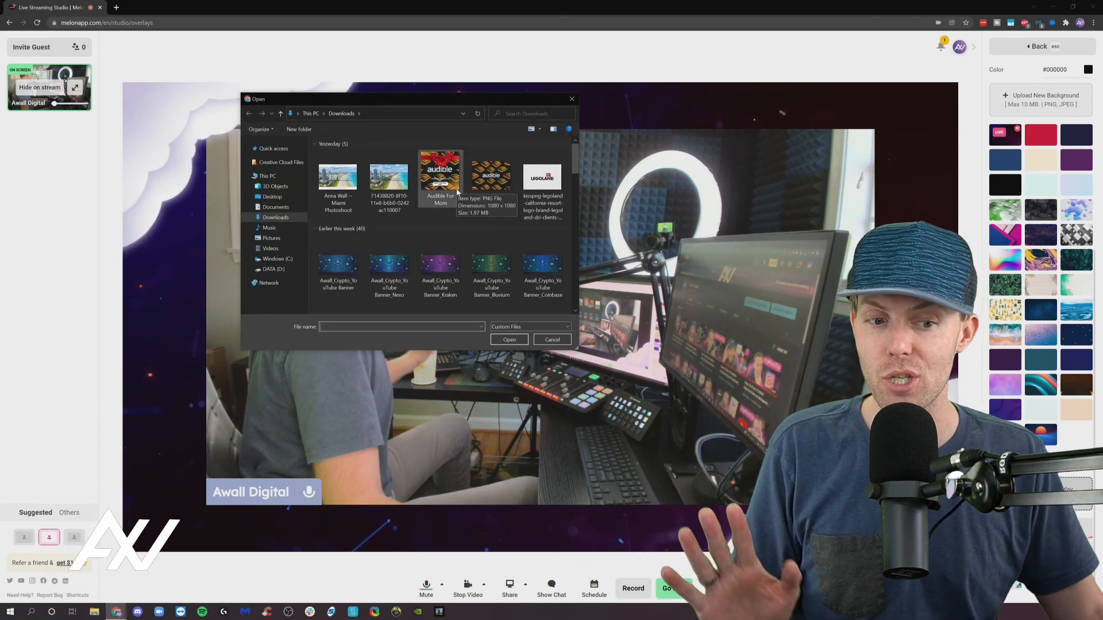
pyautogui.scroll(-3)
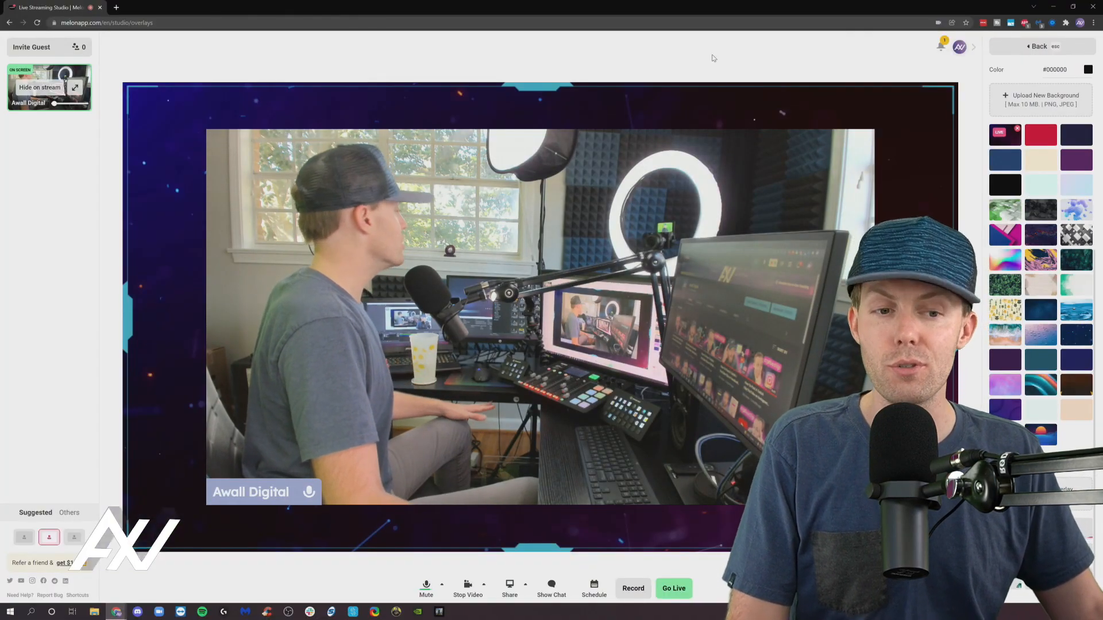
pyautogui.moveTo(710, 171)
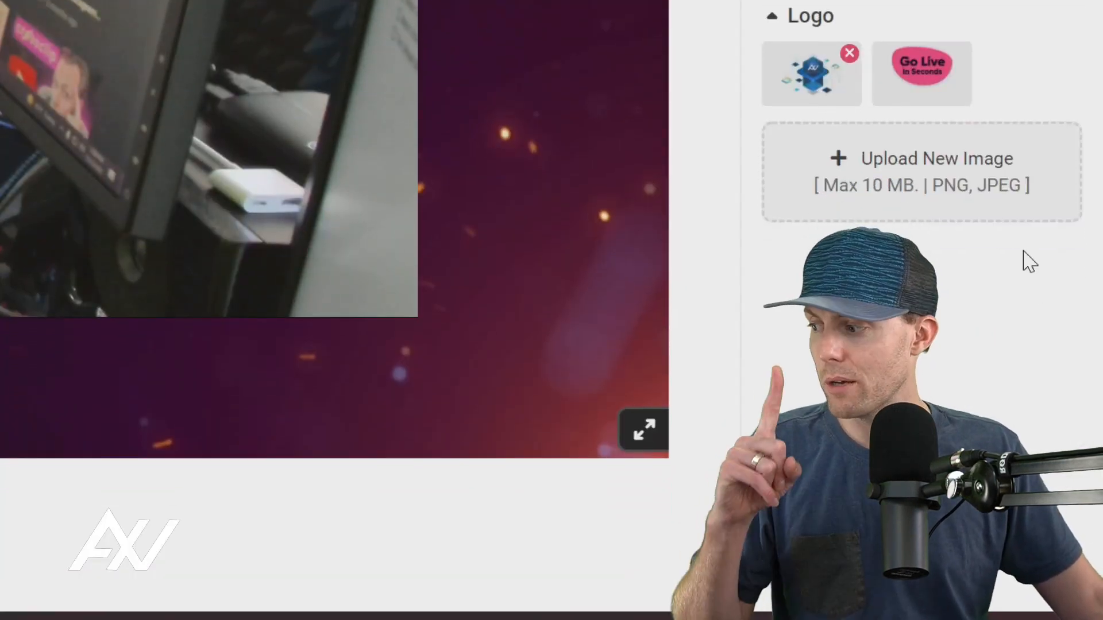
# Upload the Voyager watermark image as a custom logo.
pyautogui.click(921, 172)
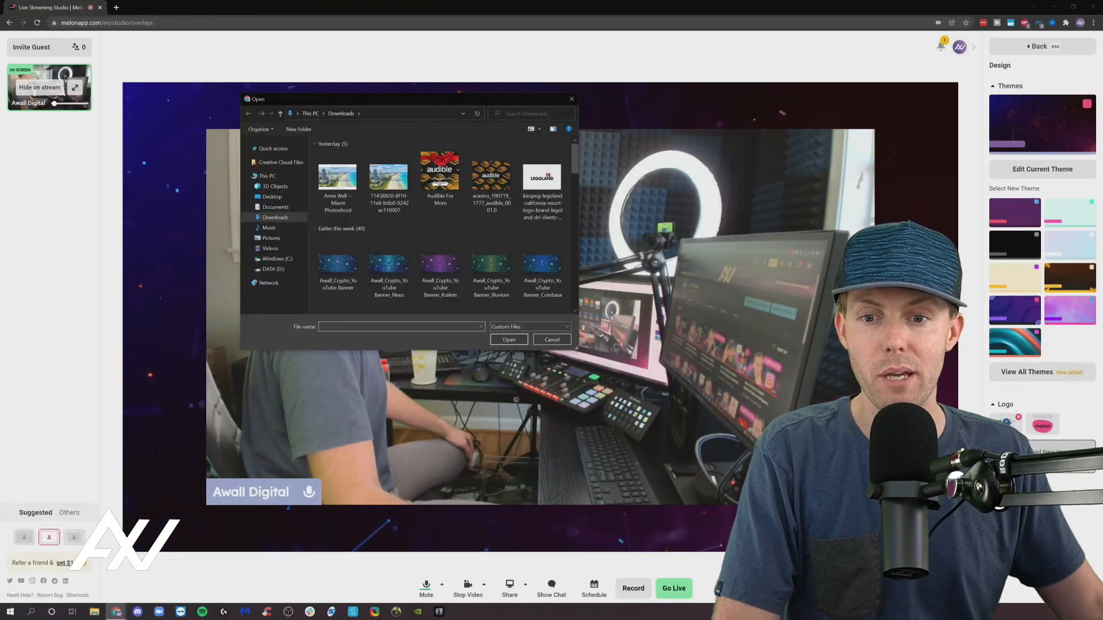
pyautogui.scroll(-3)
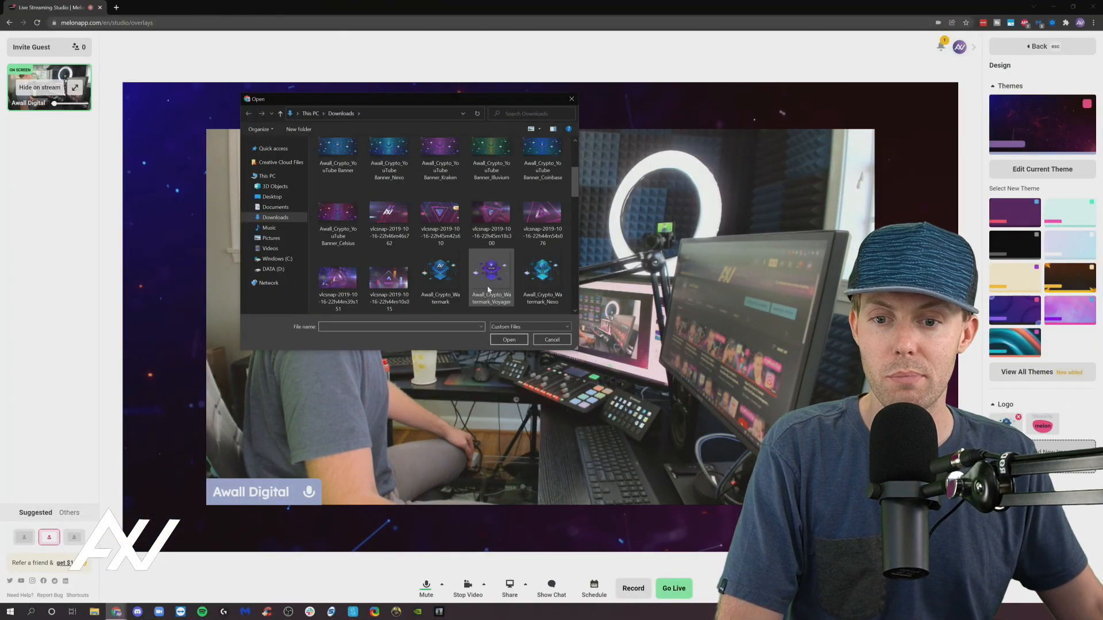
pyautogui.click(552, 338)
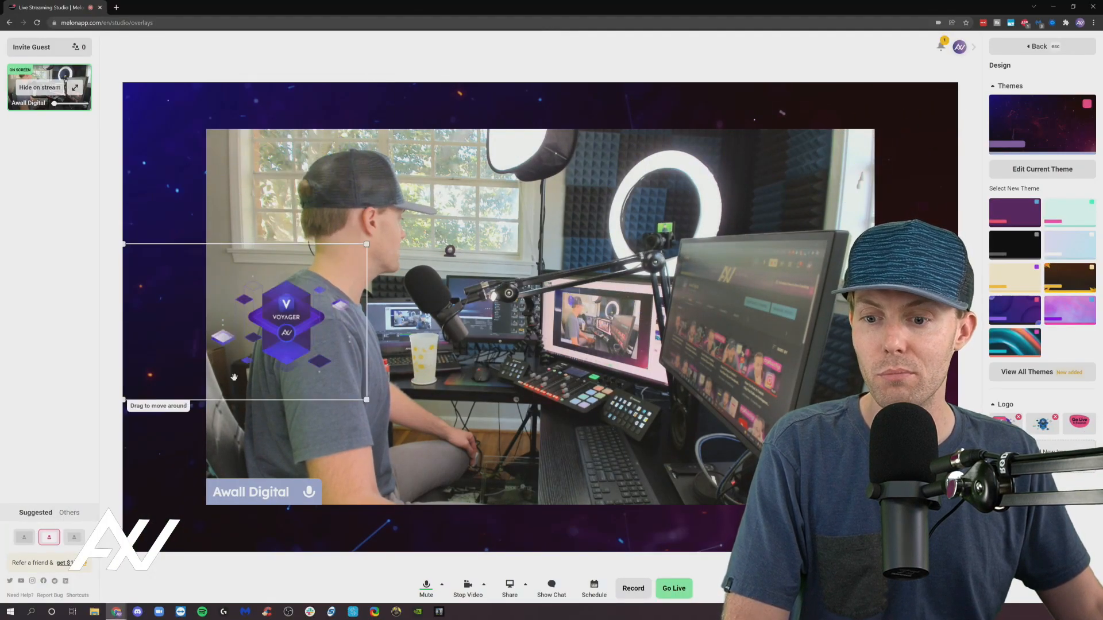
# Drag the Voyager logo to the top-right corner, trying bottom-left before settling top-right.
pyautogui.moveTo(285, 324); pyautogui.dragTo(877, 156)
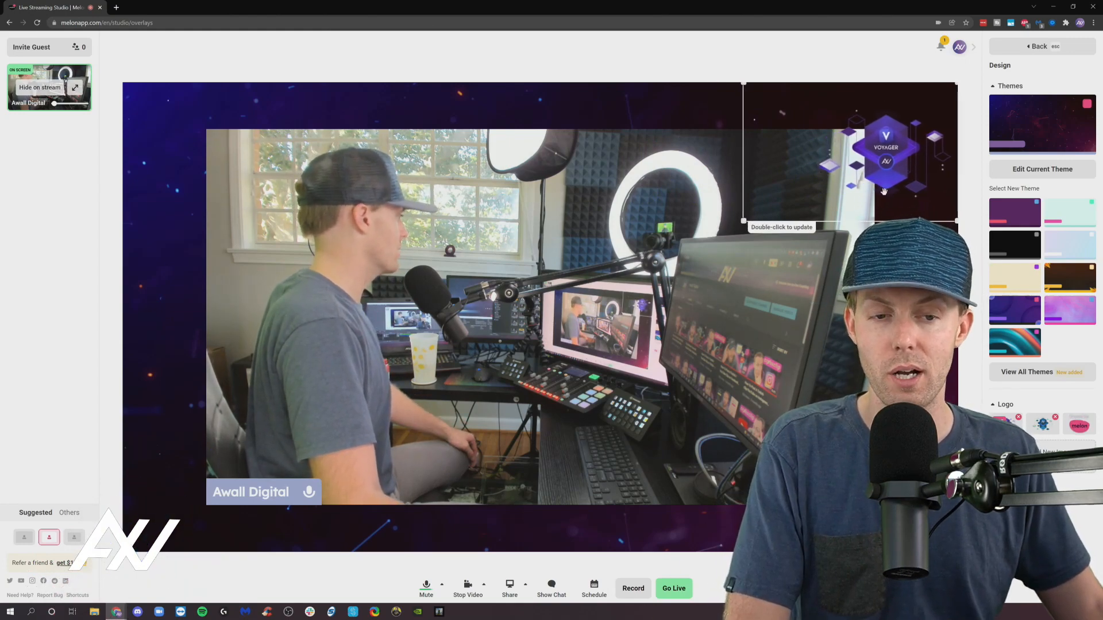
pyautogui.moveTo(885, 162); pyautogui.dragTo(265, 471)
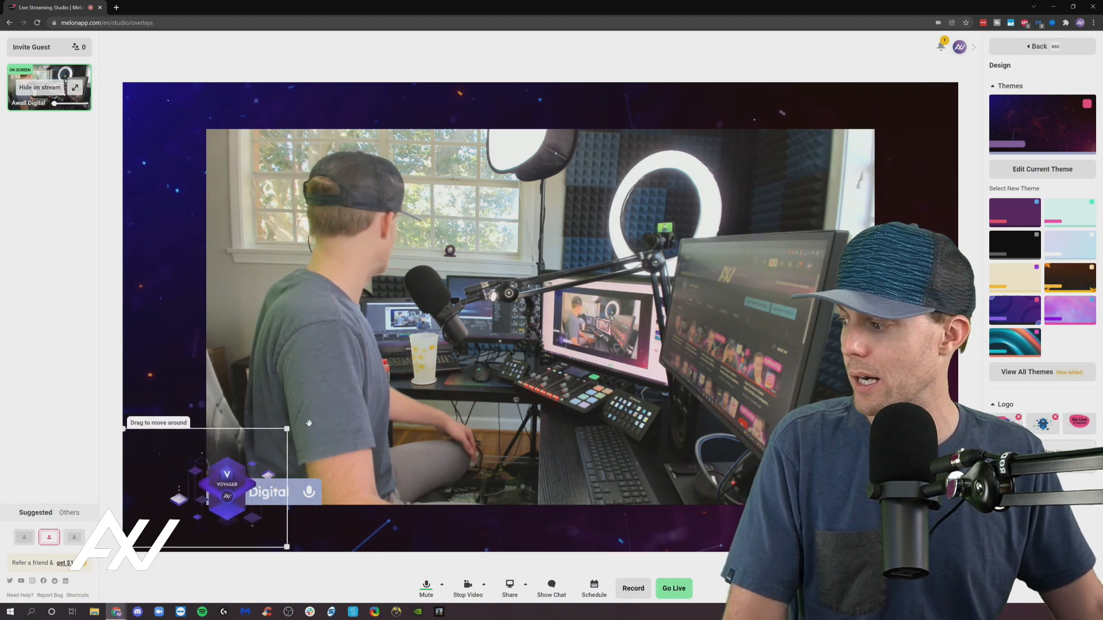
pyautogui.moveTo(227, 484); pyautogui.dragTo(878, 148)
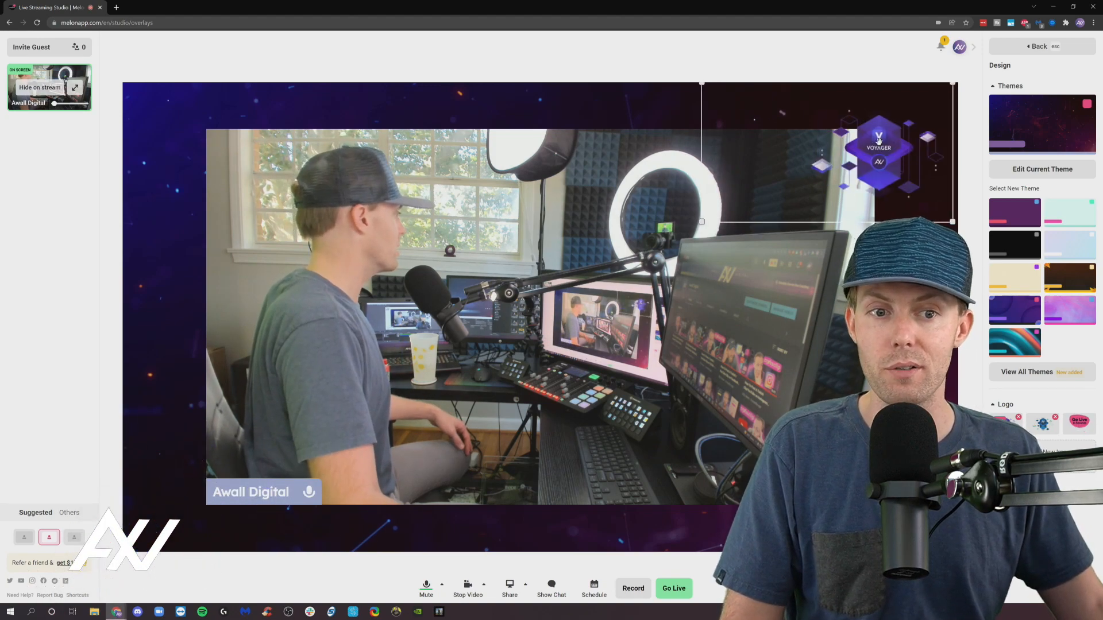